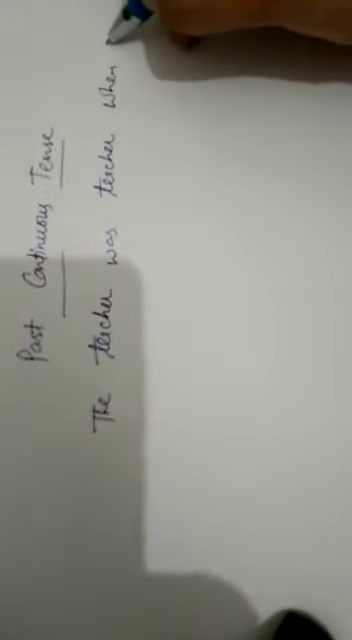
pyautogui.write('he ca')
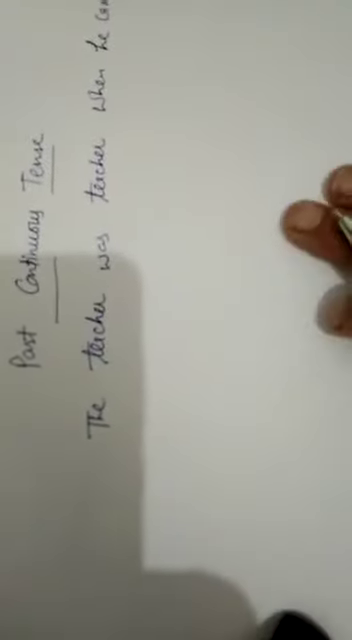
pyautogui.moveTo(180, 100)
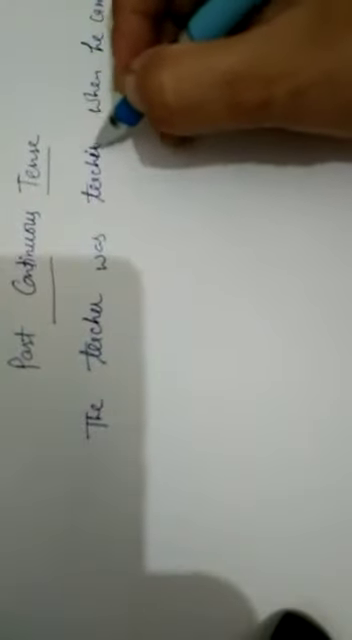